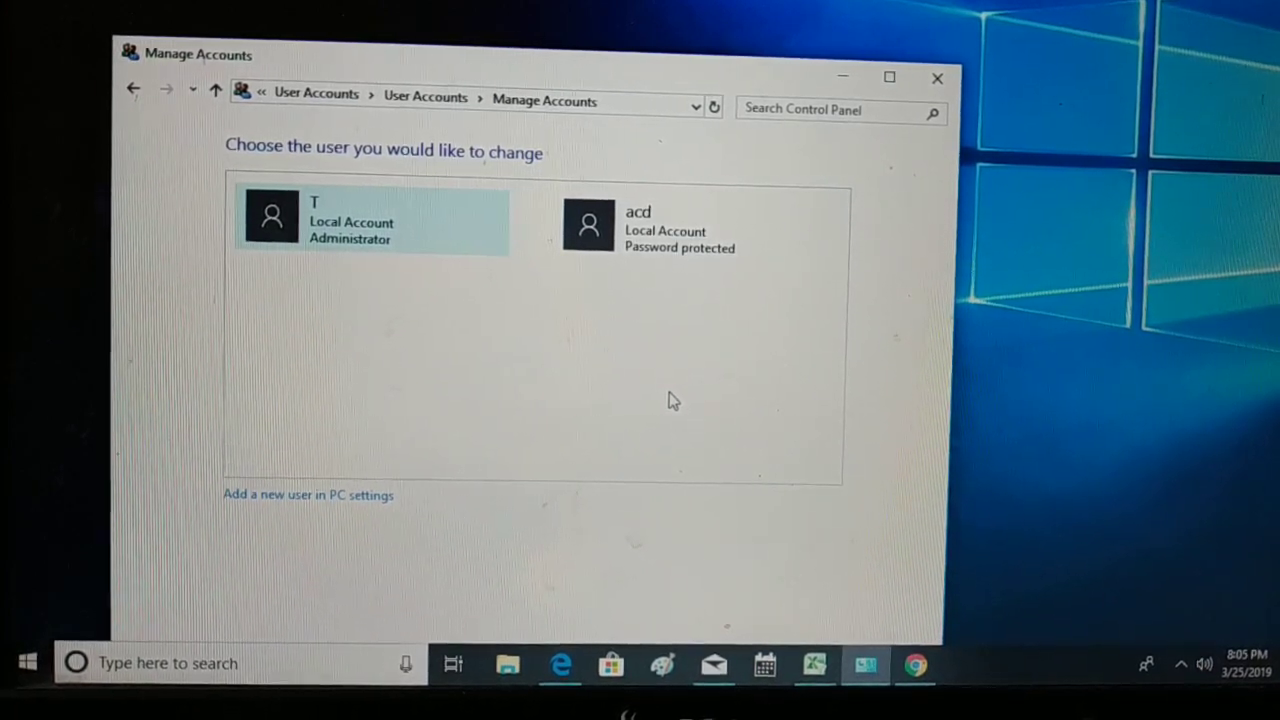
Close the Manage Accounts window listing users T and acd with Alt+F4.
{"action": "key", "text": "Alt+F4"}
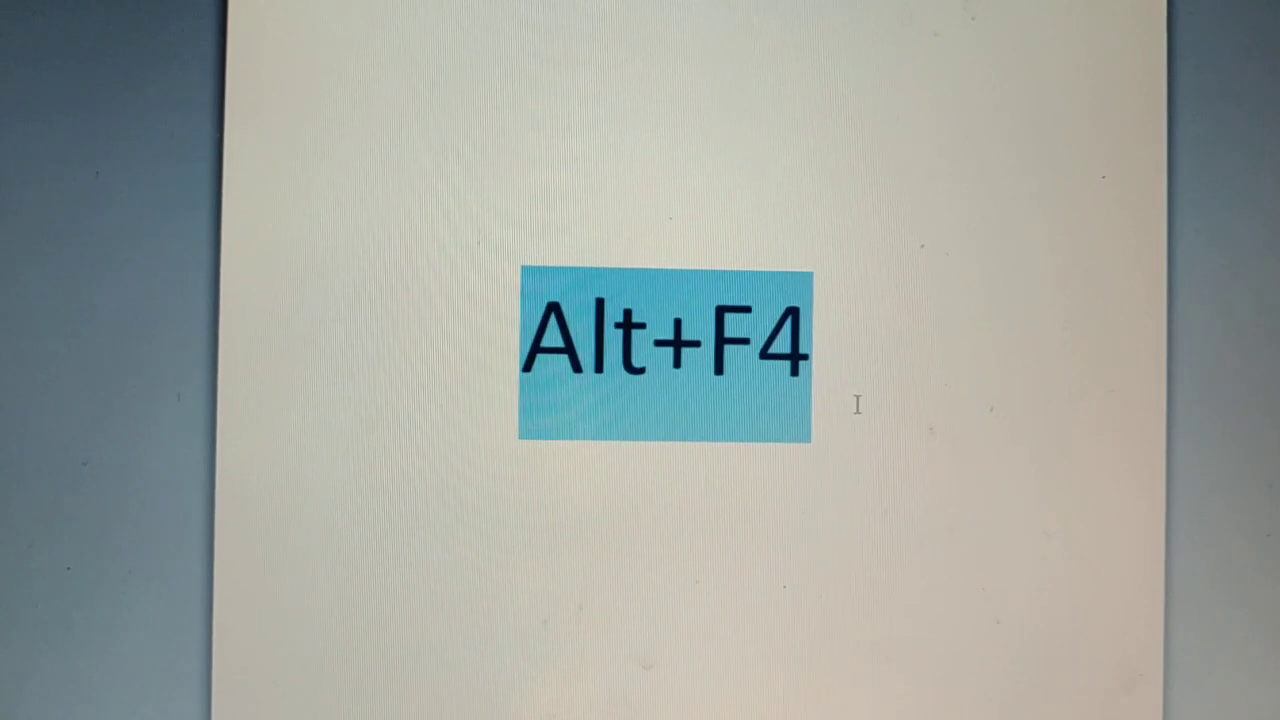
From the desktop, choose Switch user in the Shut Down Windows dialog and confirm it.
{"action": "key", "text": "alt+f4"}
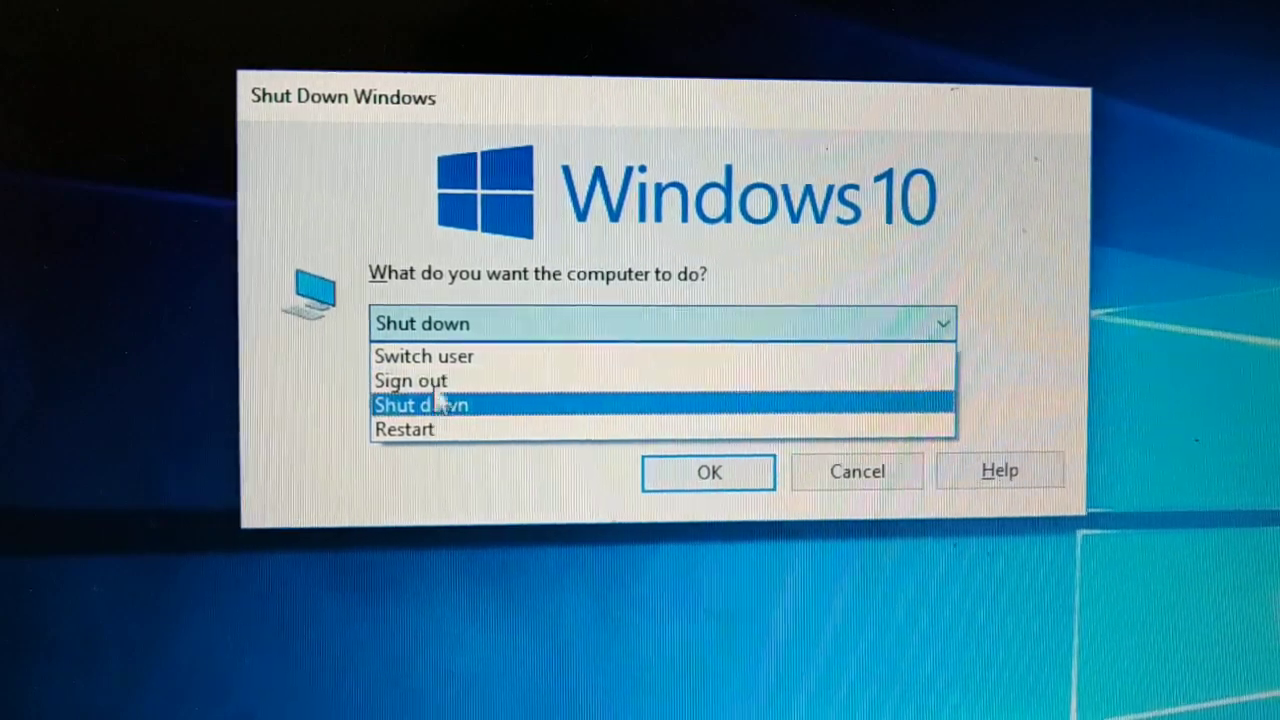
{"action": "left_click", "coordinate": [424, 356]}
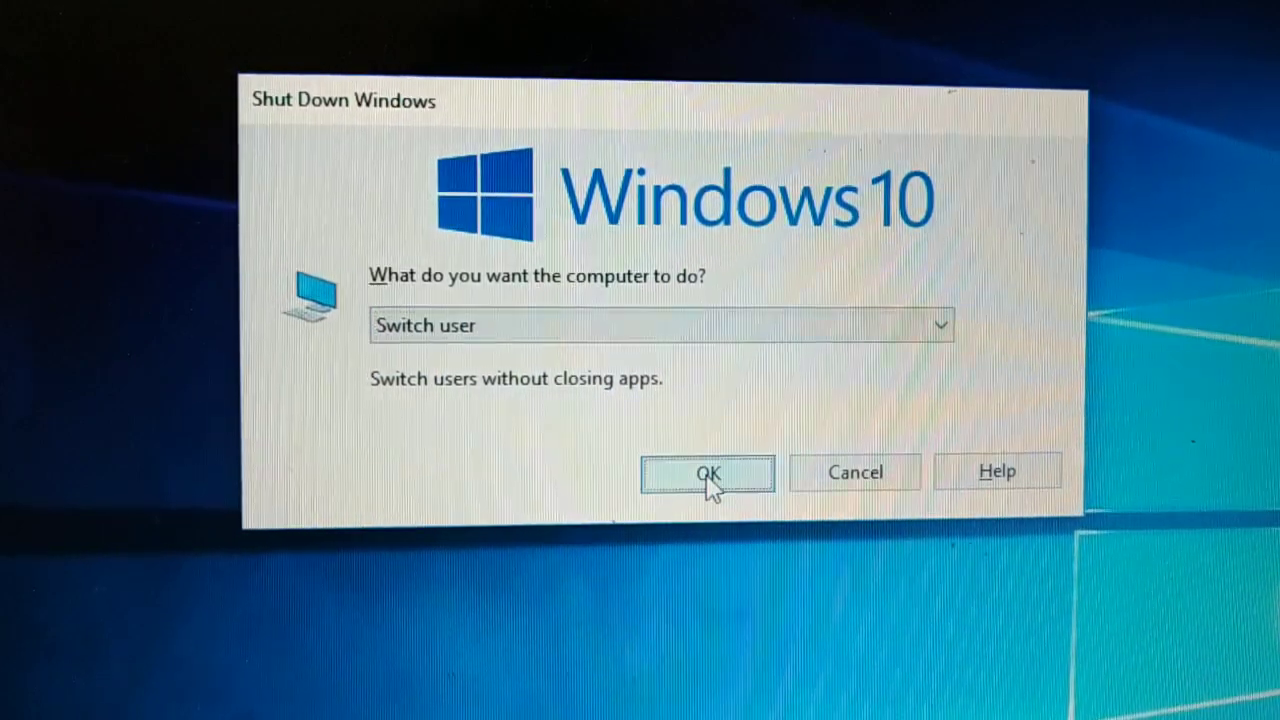
{"action": "left_click", "coordinate": [708, 472]}
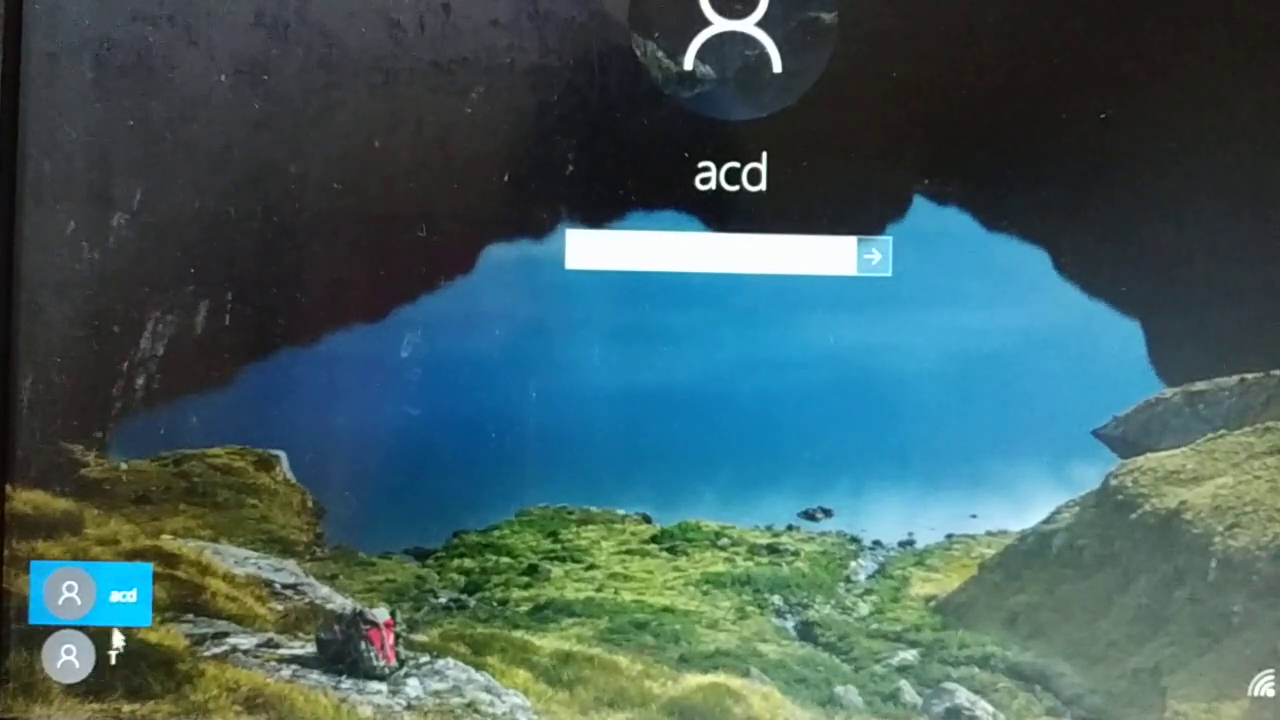
{"action": "mouse_move", "coordinate": [204, 576]}
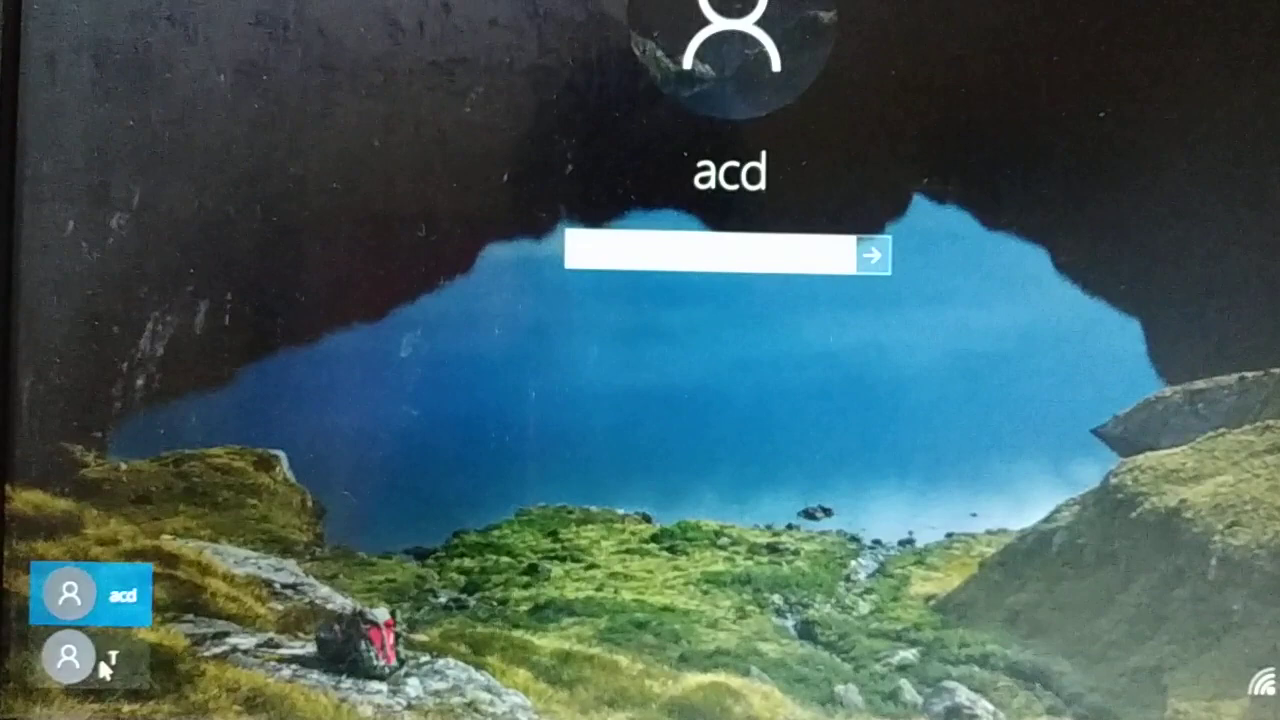
Select account T on the sign-in screen and sign in to its desktop.
{"action": "left_click", "coordinate": [90, 656]}
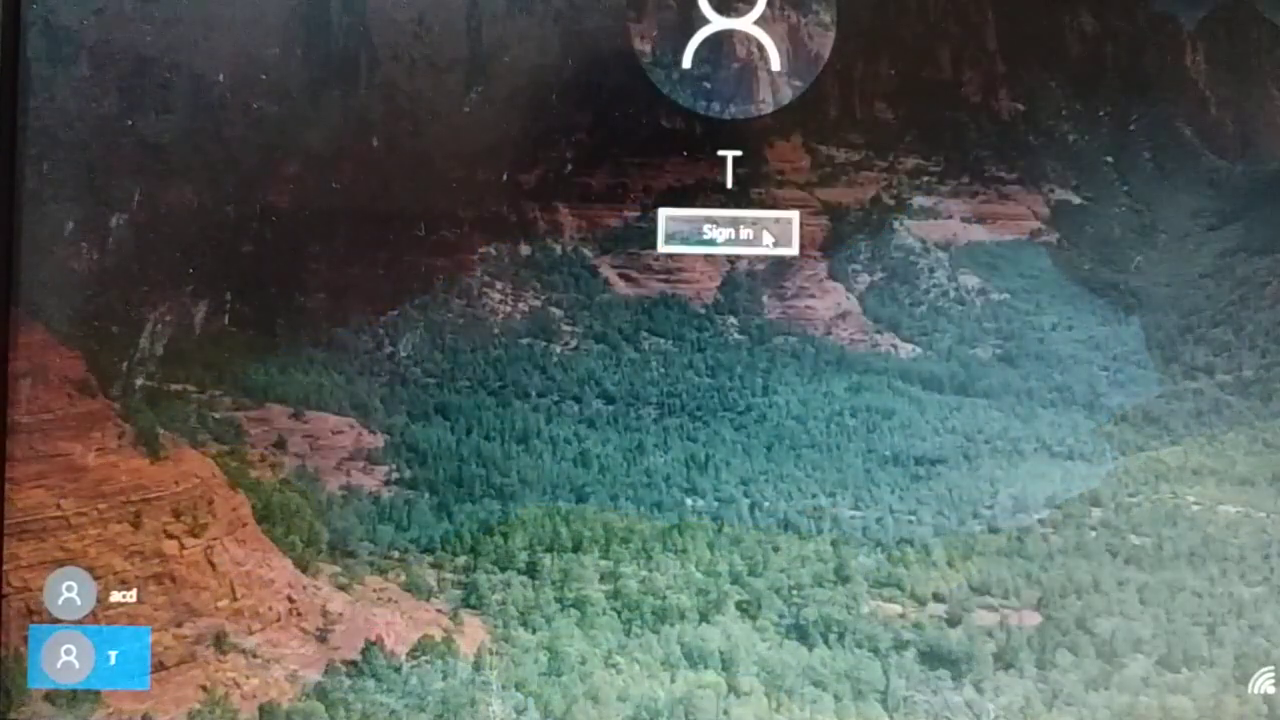
{"action": "left_click", "coordinate": [736, 232]}
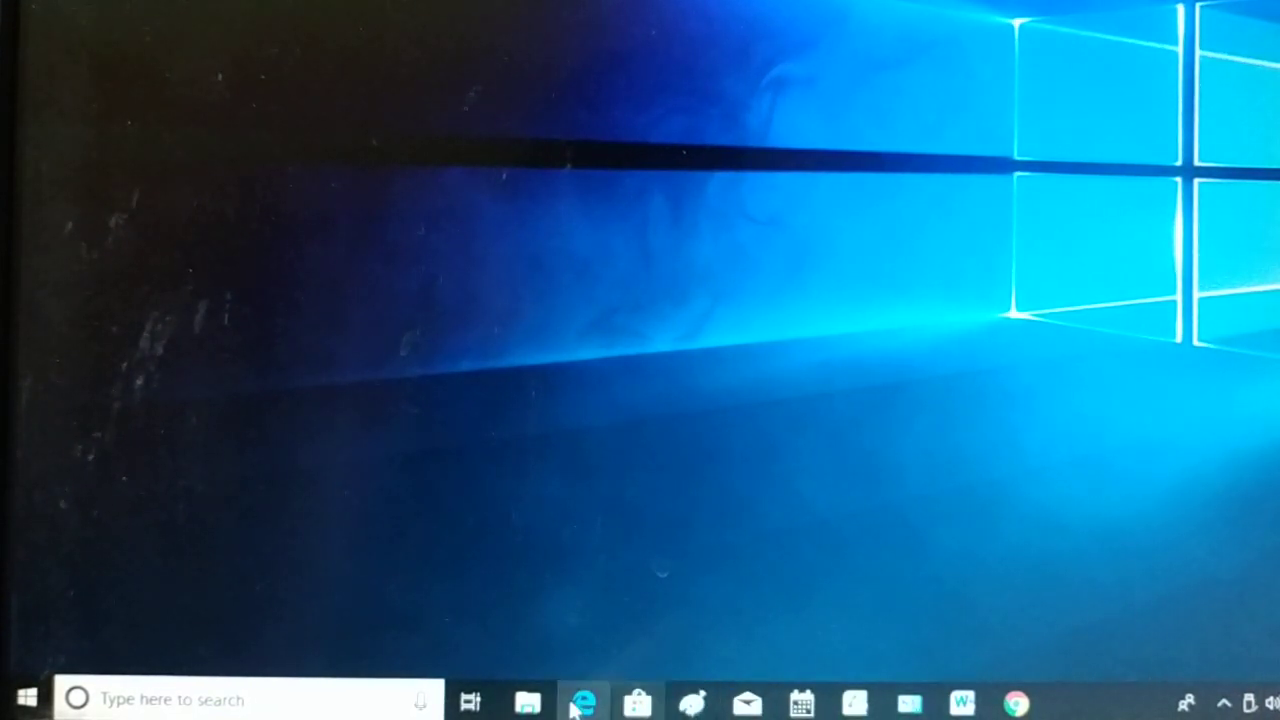
{"action": "mouse_move", "coordinate": [438, 78]}
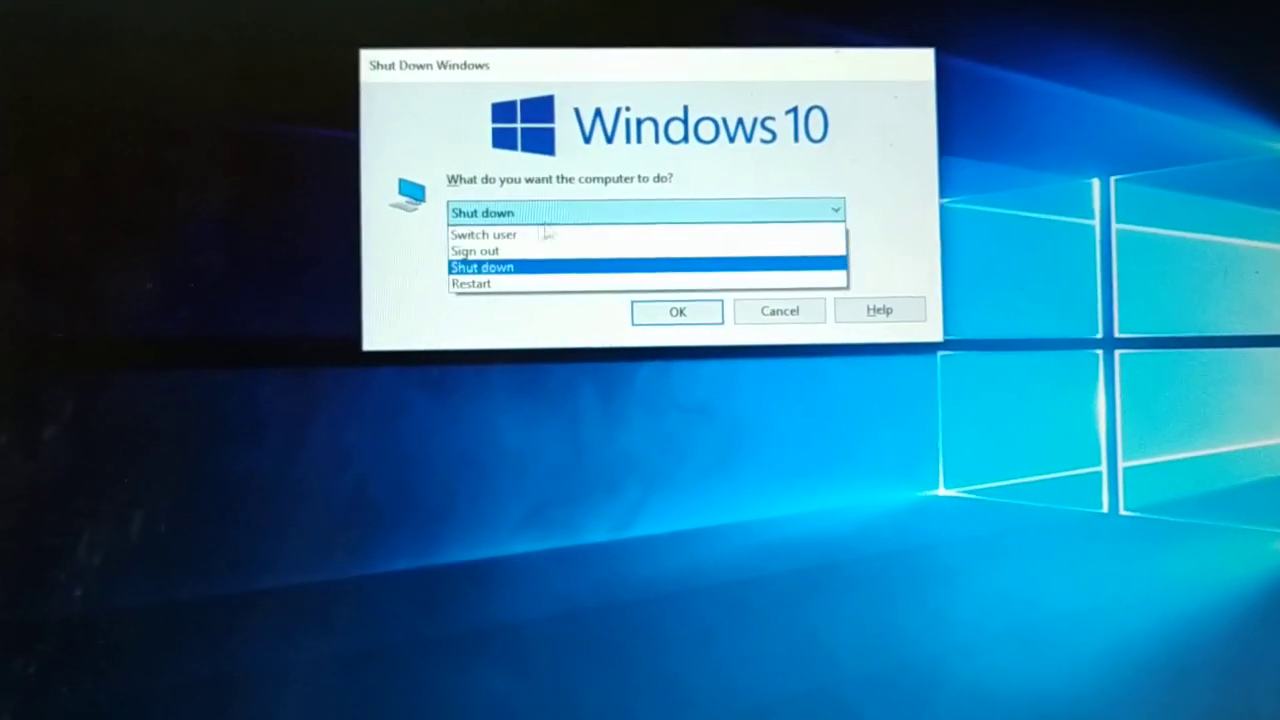
Choose Switch user in the Shut Down Windows dialog and confirm, leaving the T desktop.
{"action": "left_click", "coordinate": [484, 234]}
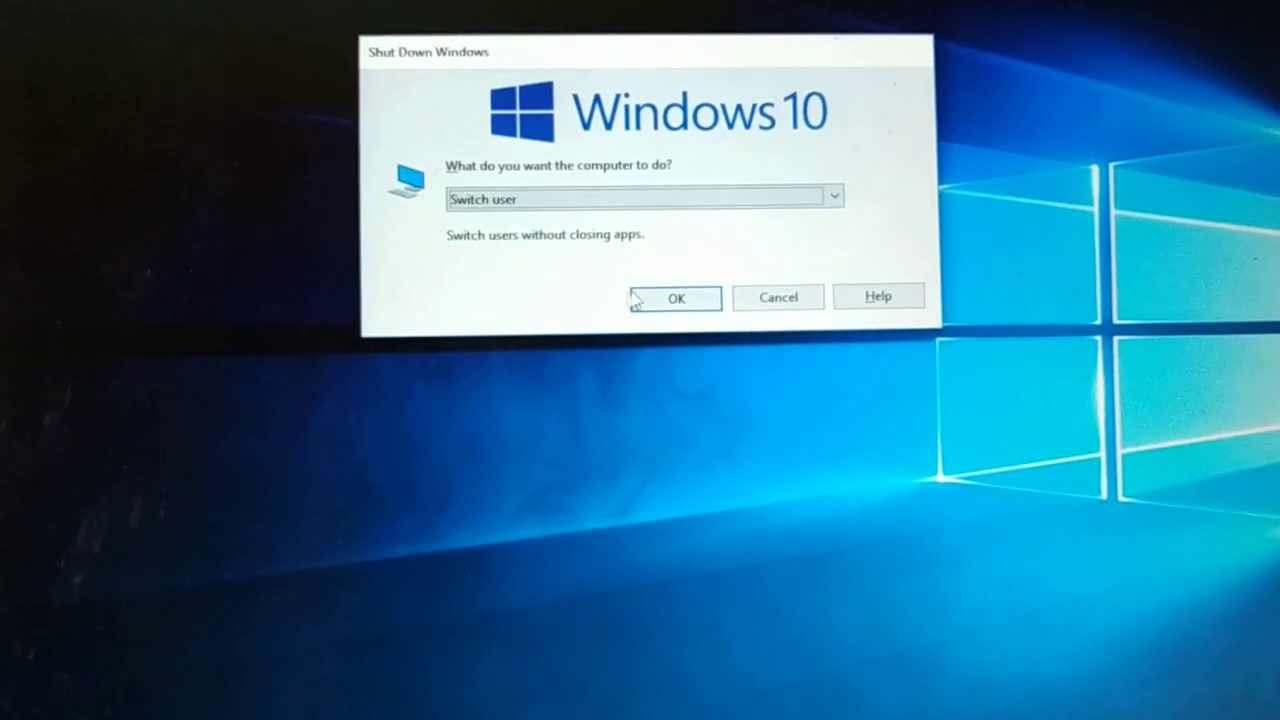
{"action": "left_click", "coordinate": [676, 298]}
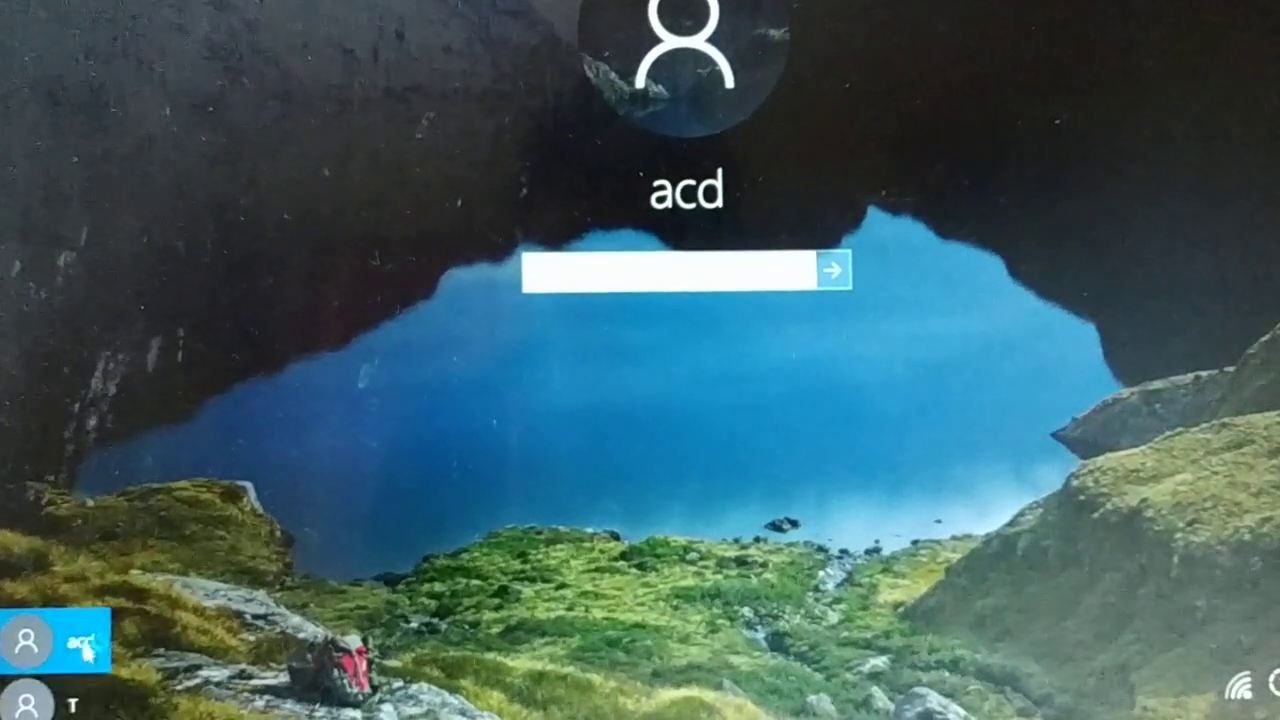
Select the acd account on the sign-in screen and enter its password.
{"action": "left_click", "coordinate": [670, 270]}
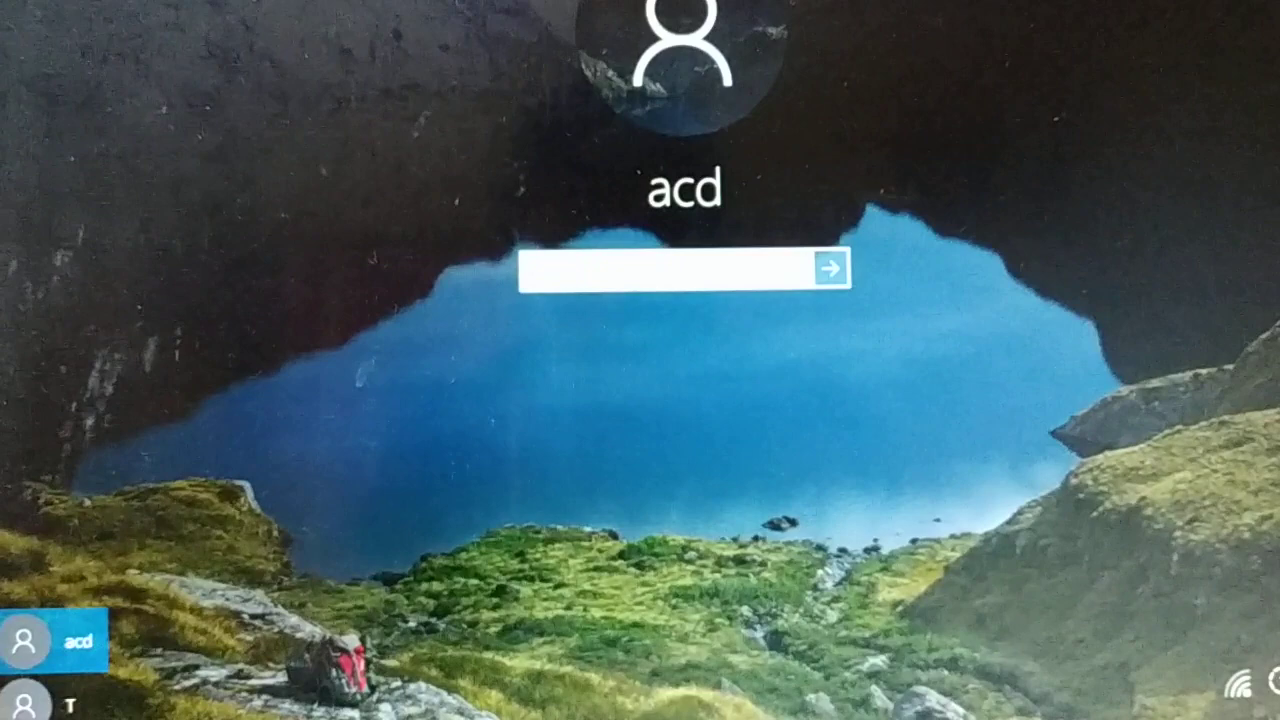
{"action": "type", "text": "•"}
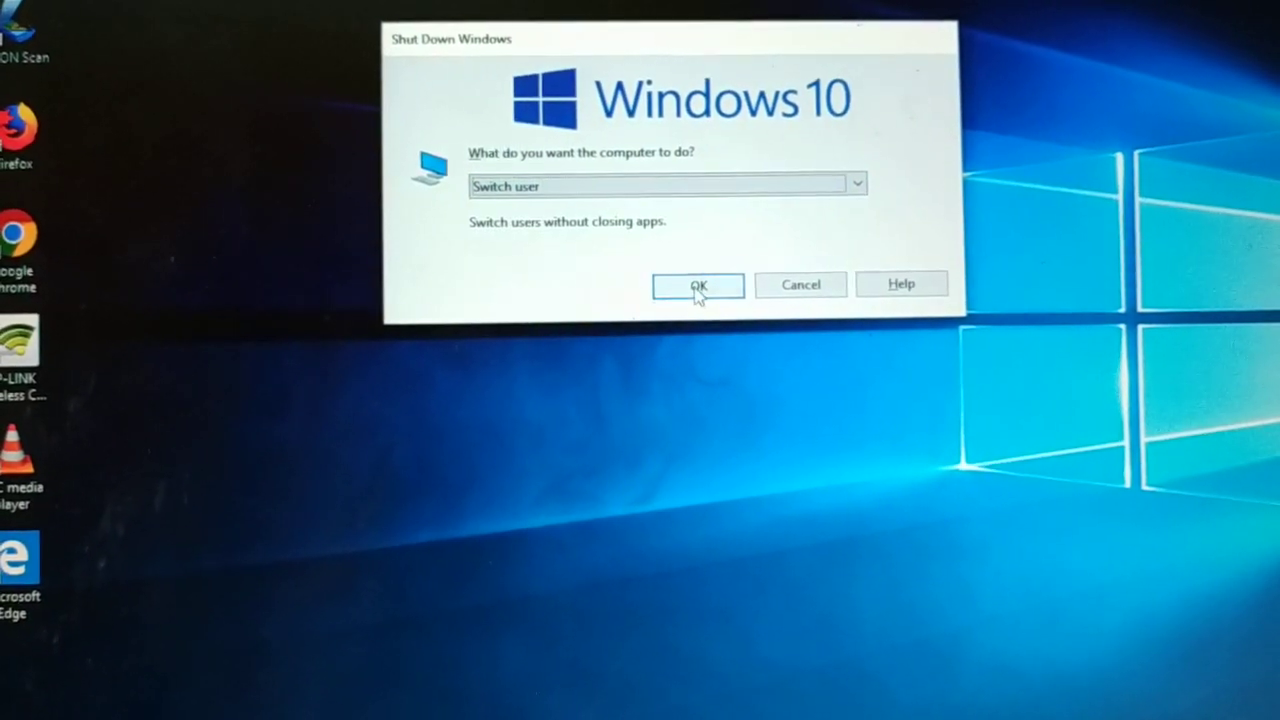
Confirm Switch user, then select account T on the sign-in screen to sign back in.
{"action": "left_click", "coordinate": [696, 284]}
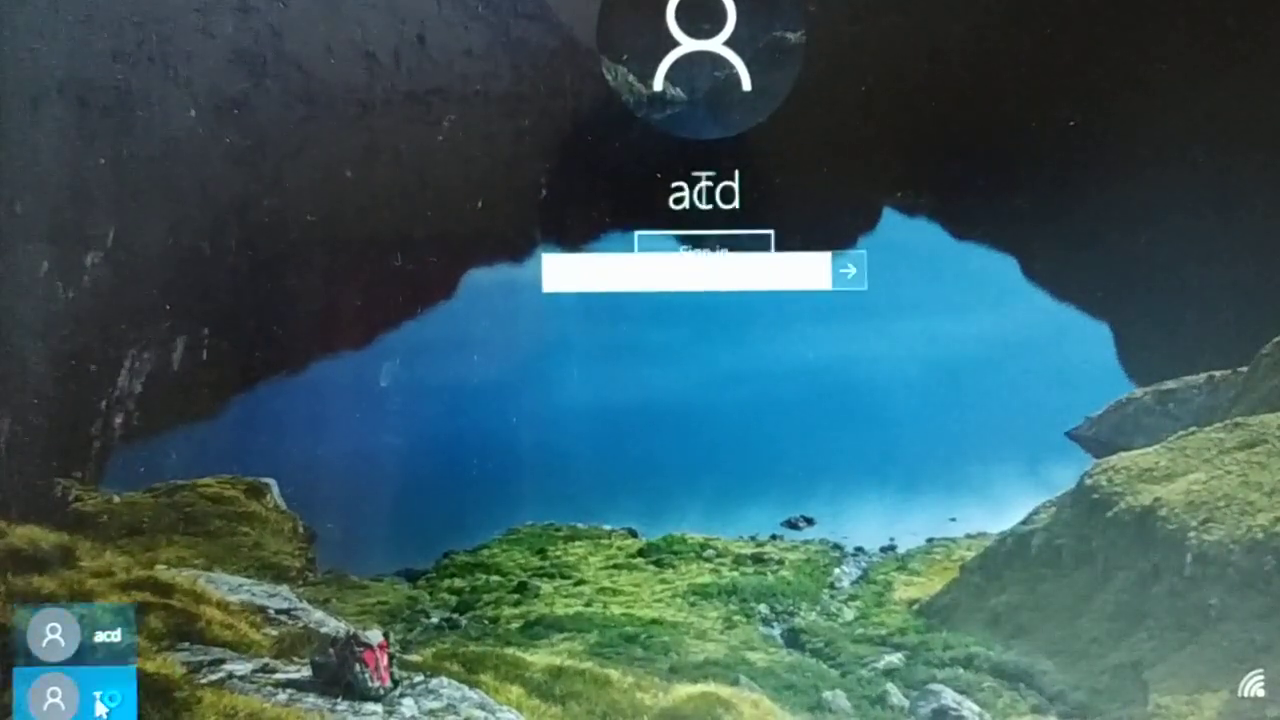
{"action": "left_click", "coordinate": [852, 270]}
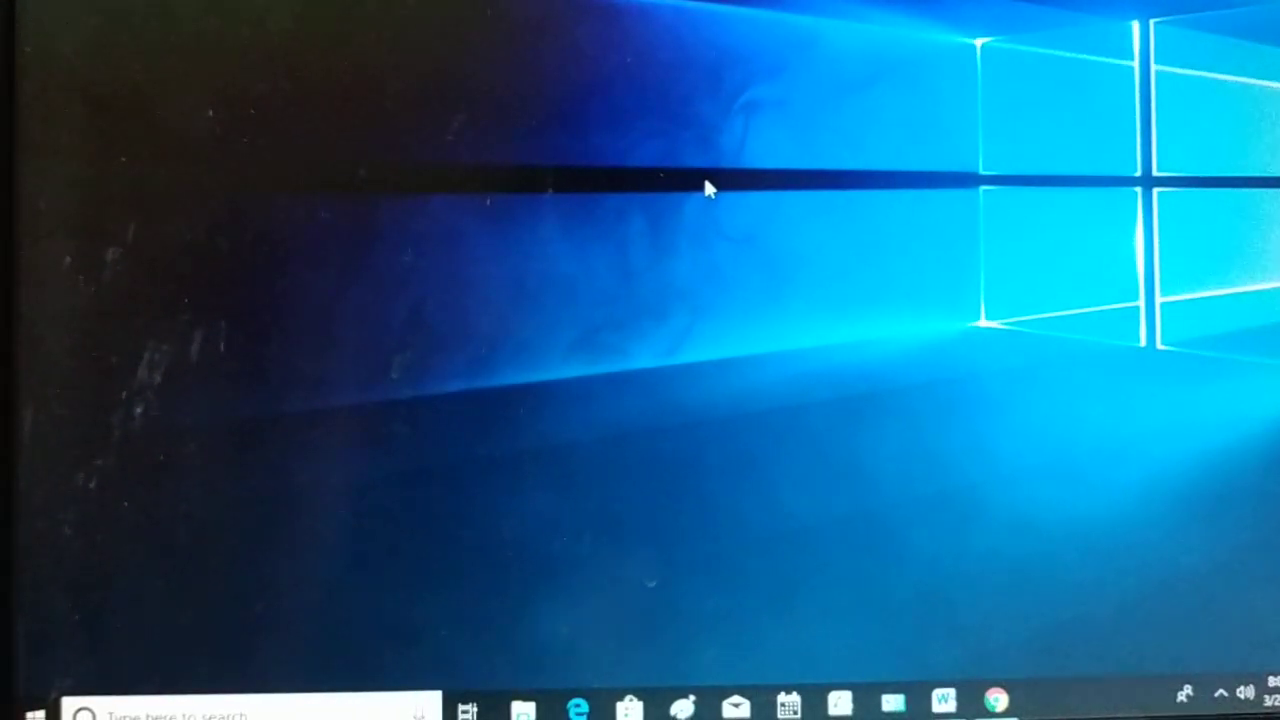